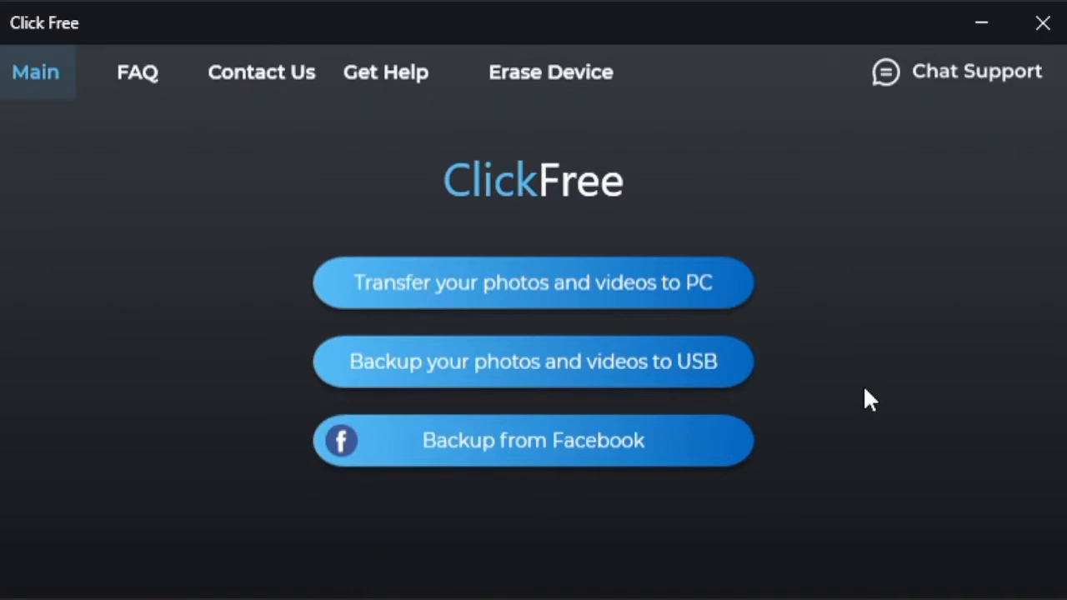
mouse_move(880, 353)
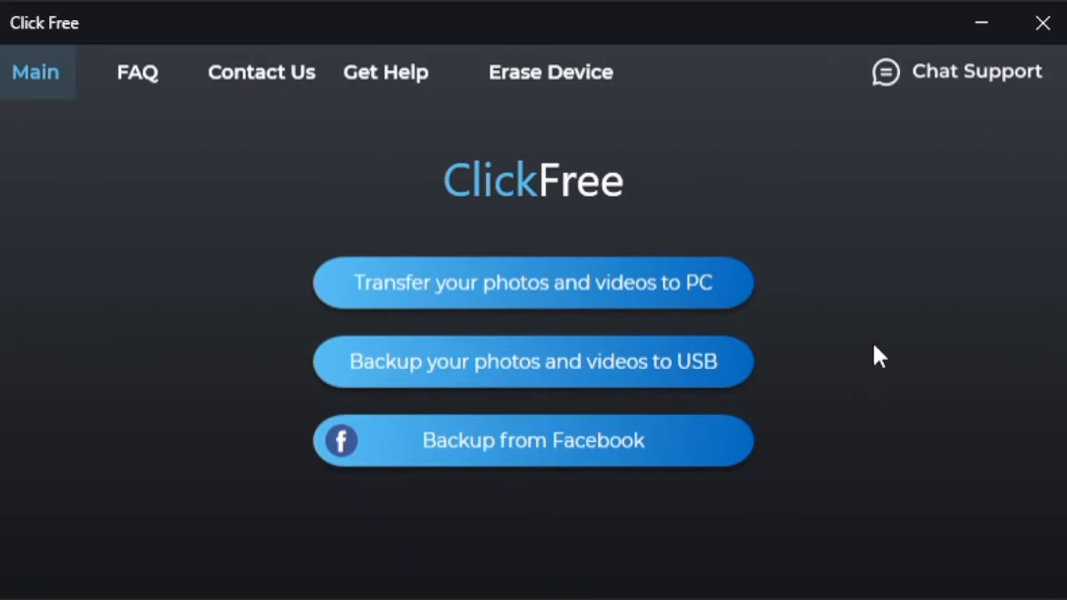
mouse_move(834, 302)
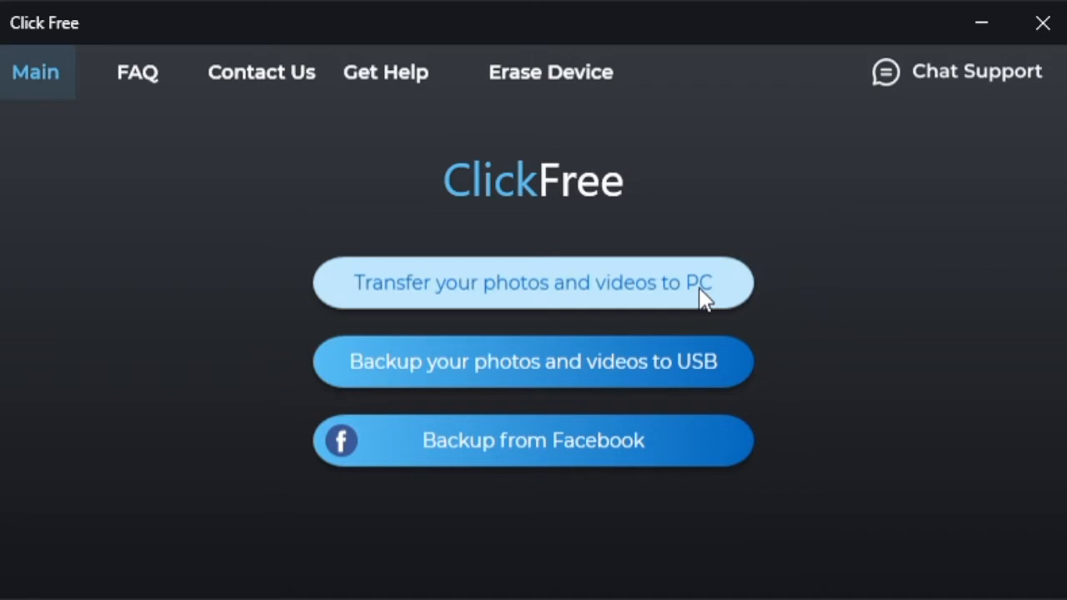
mouse_move(754, 293)
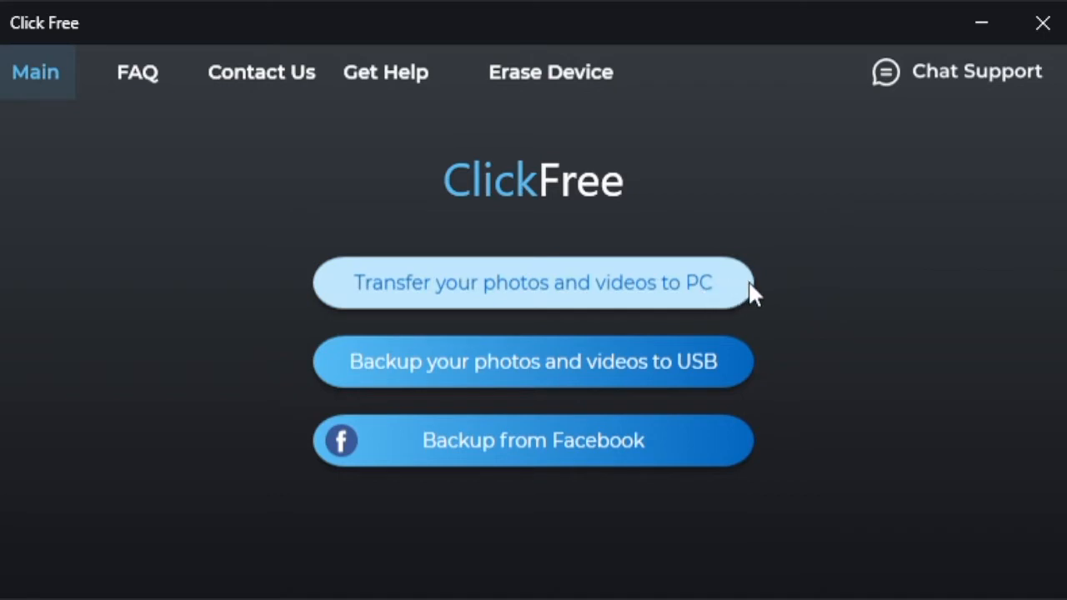
mouse_move(781, 370)
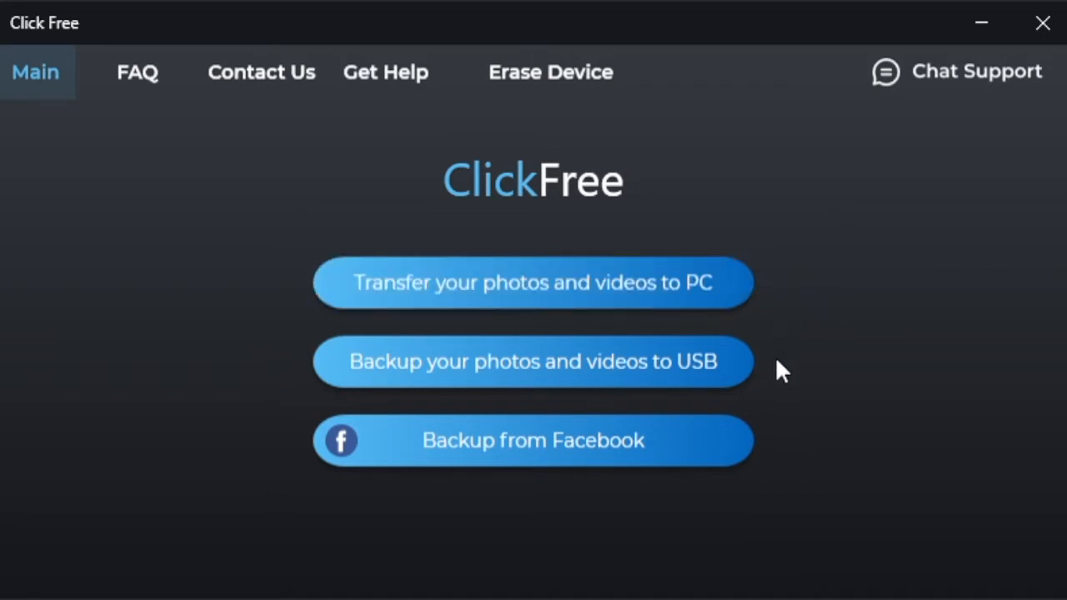
mouse_move(747, 366)
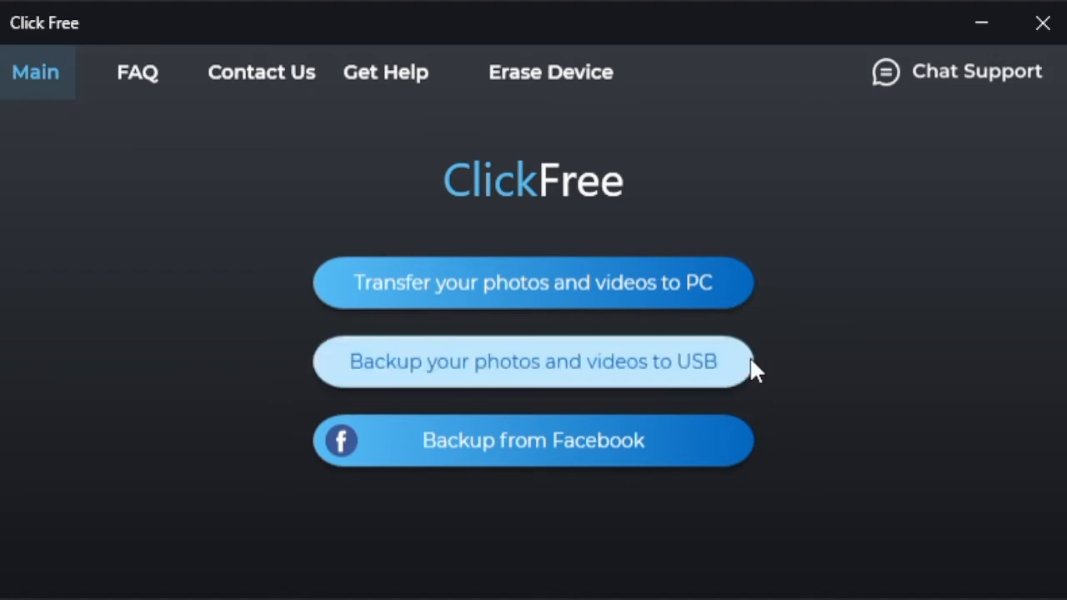
mouse_move(724, 373)
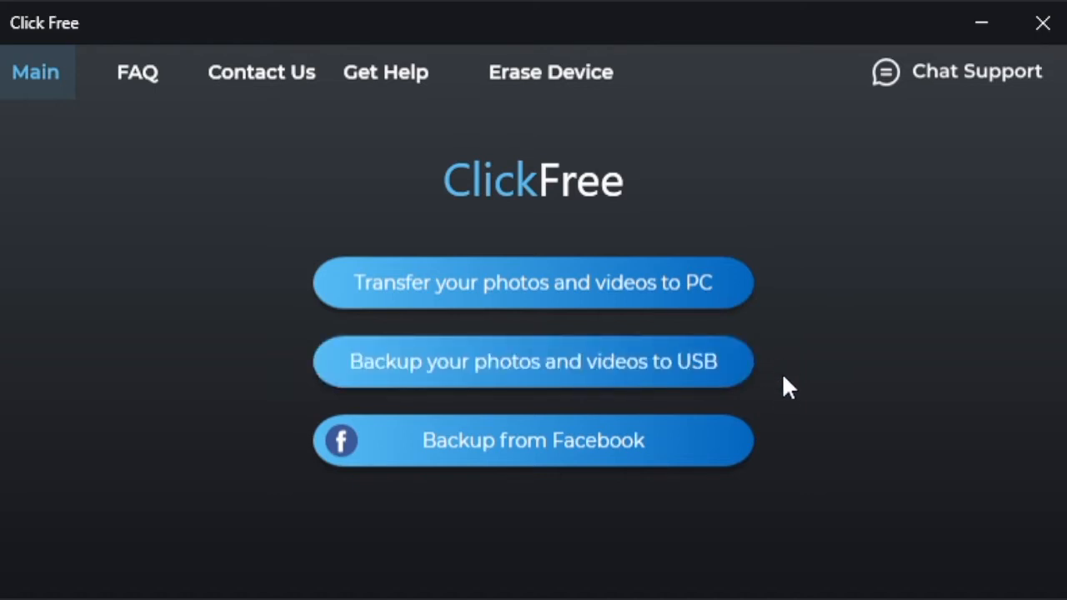
mouse_move(767, 440)
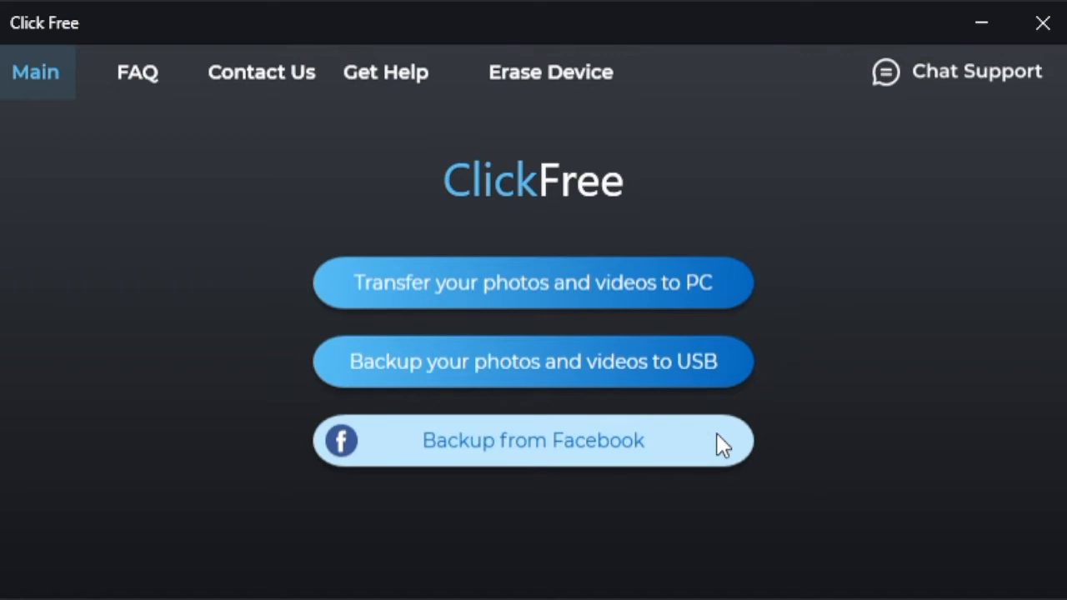
mouse_move(801, 337)
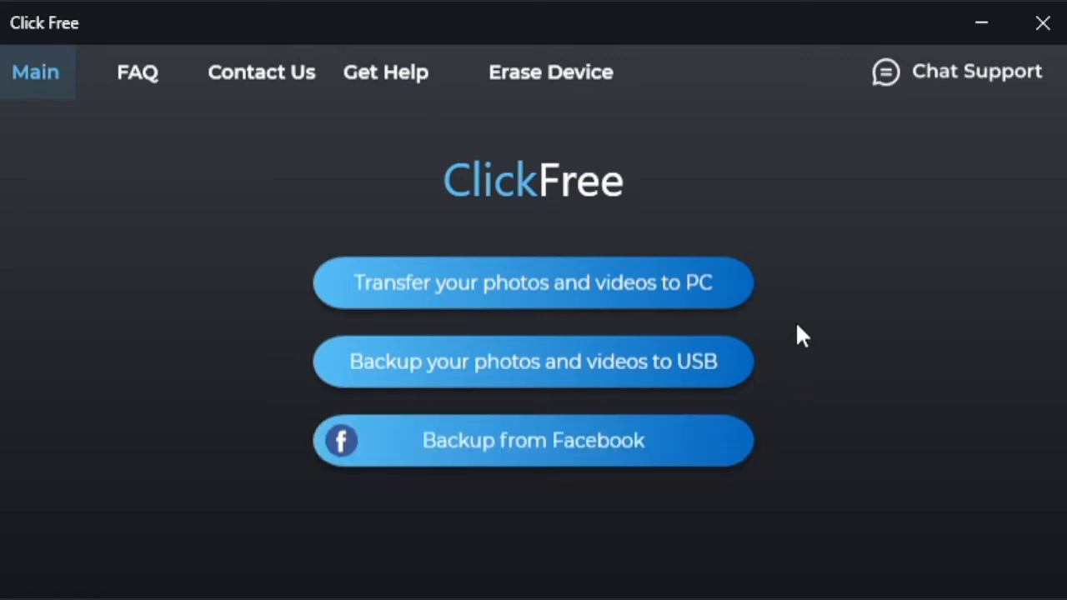
mouse_move(704, 286)
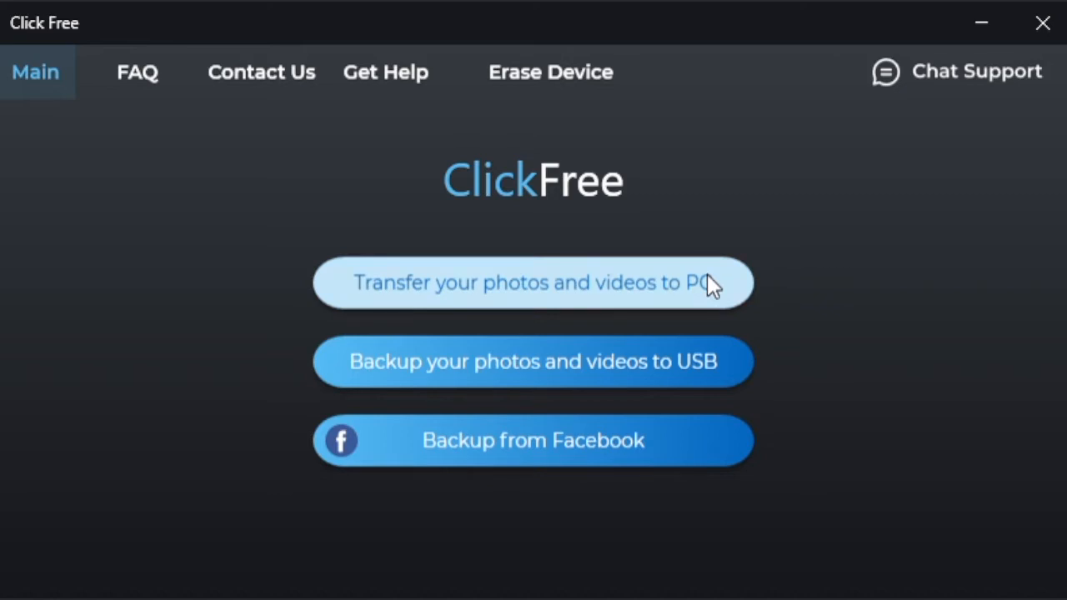
Show the 'Transfer your photos and videos to PC' screen with its default destination folder.
left_click(534, 282)
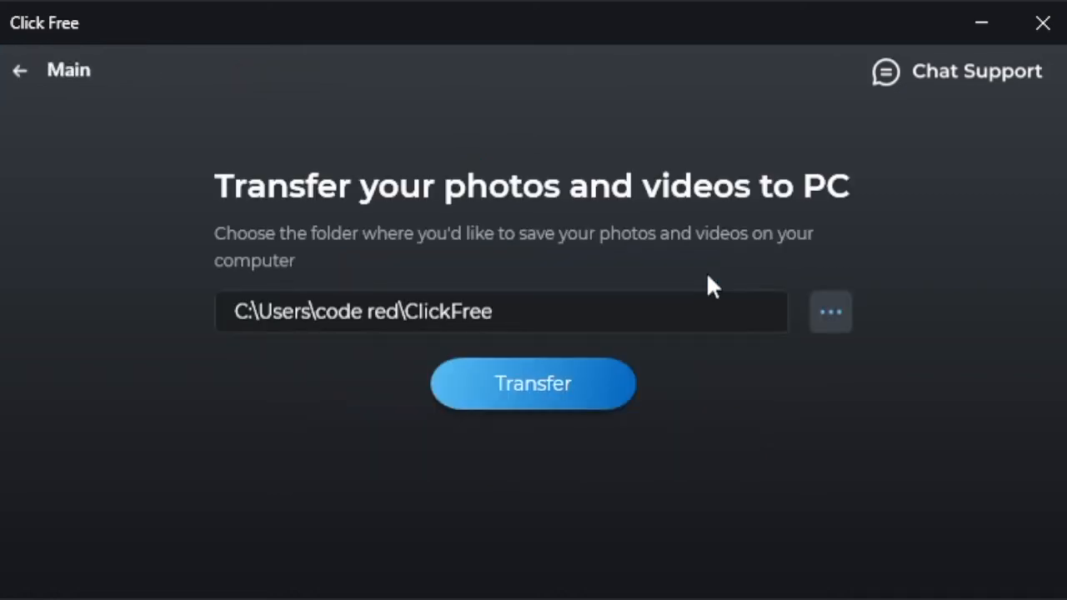
mouse_move(616, 341)
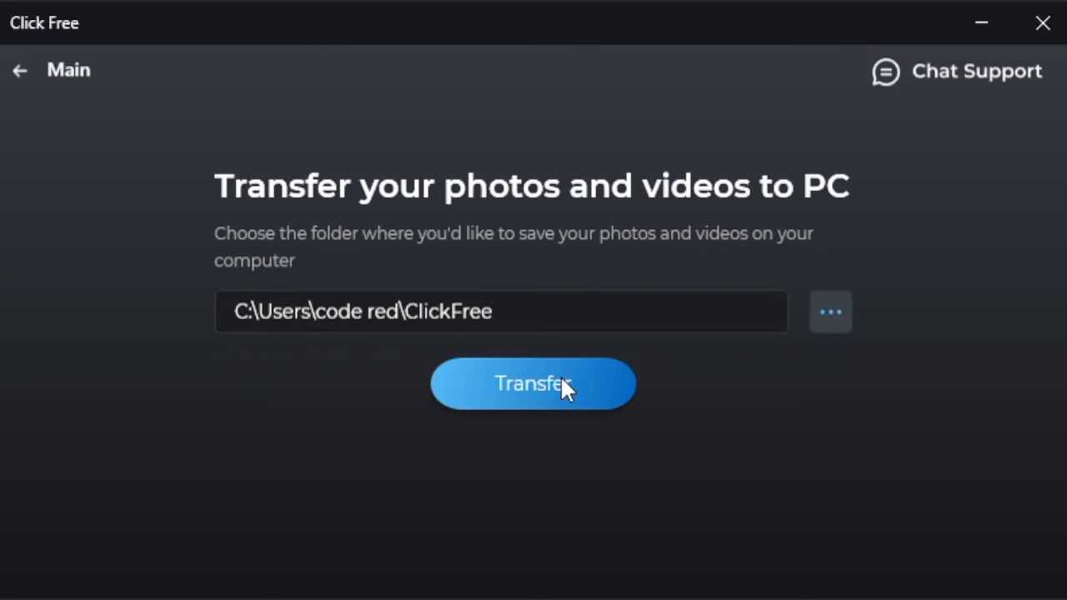
mouse_move(756, 220)
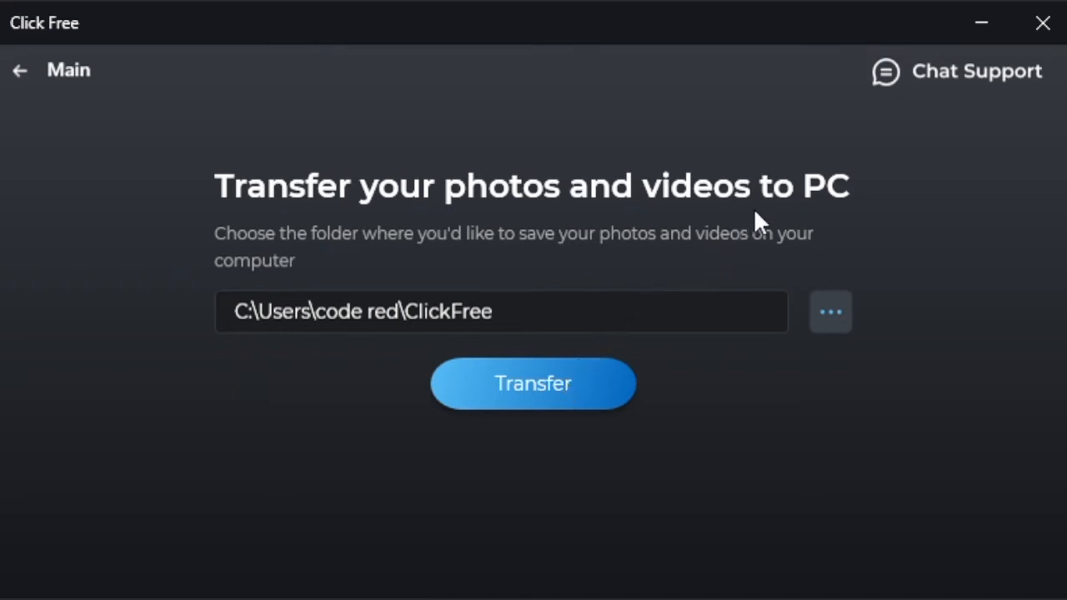
mouse_move(760, 301)
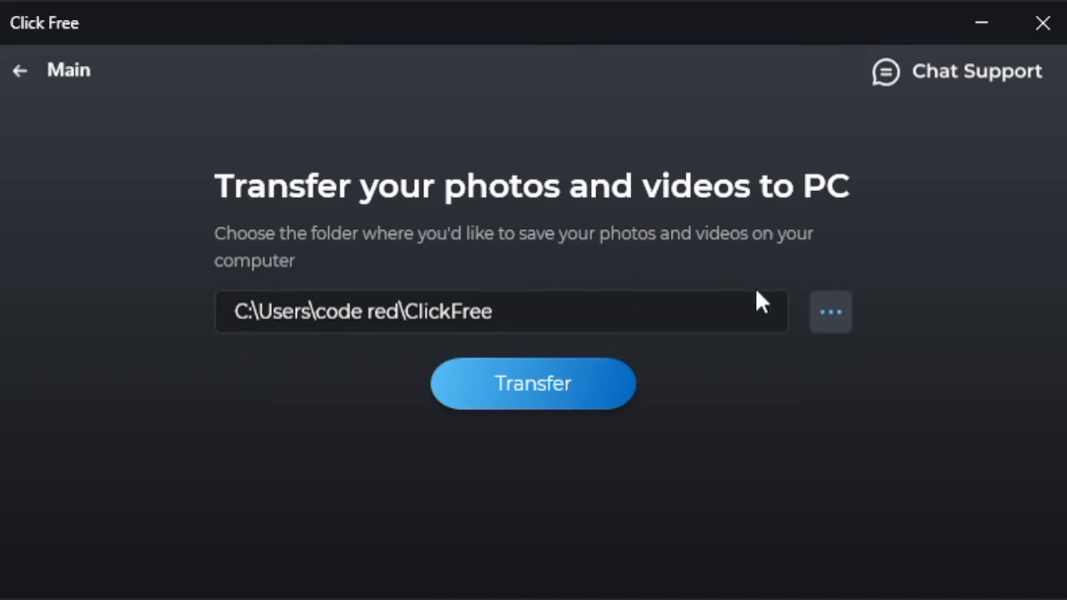
mouse_move(744, 343)
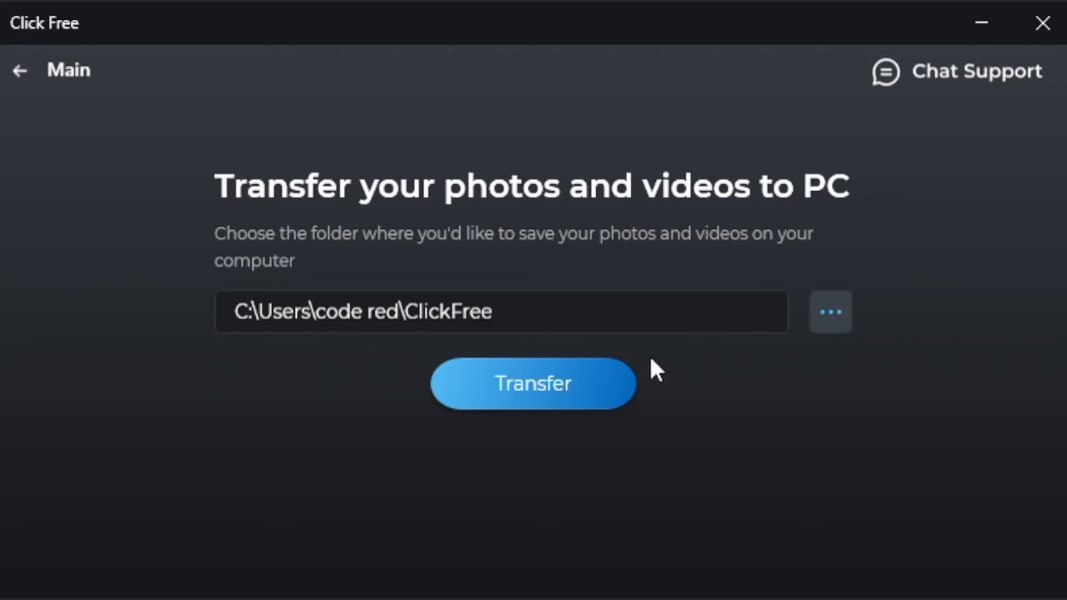
mouse_move(614, 436)
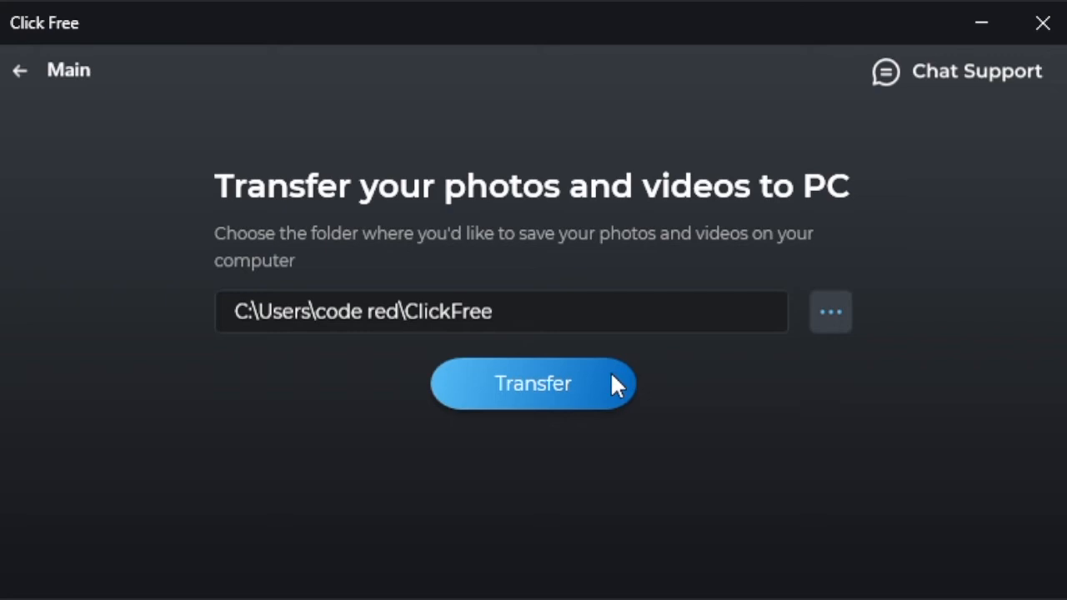
mouse_move(614, 375)
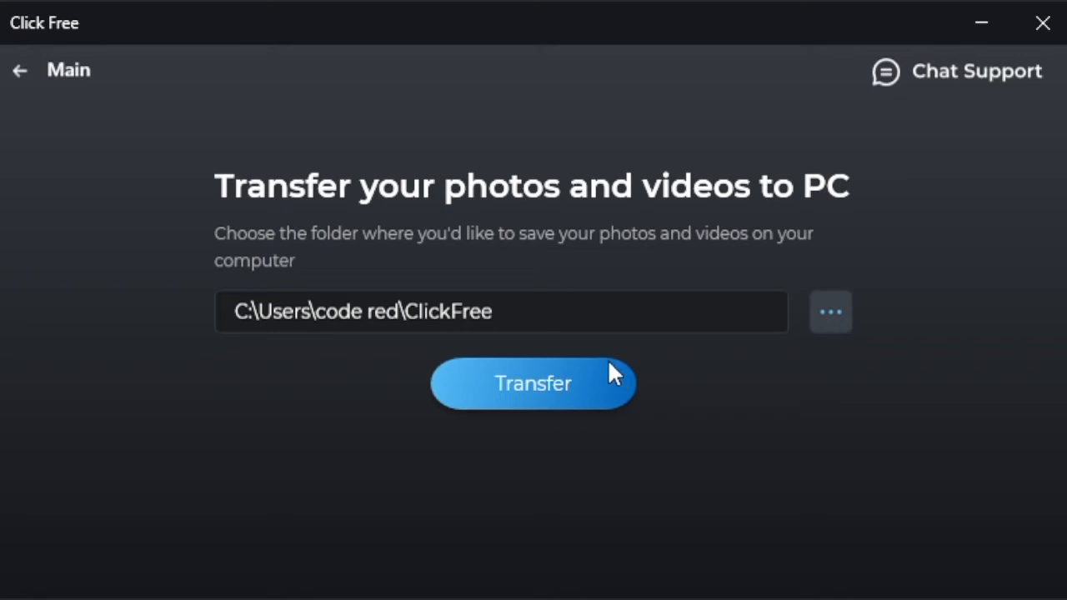
mouse_move(542, 401)
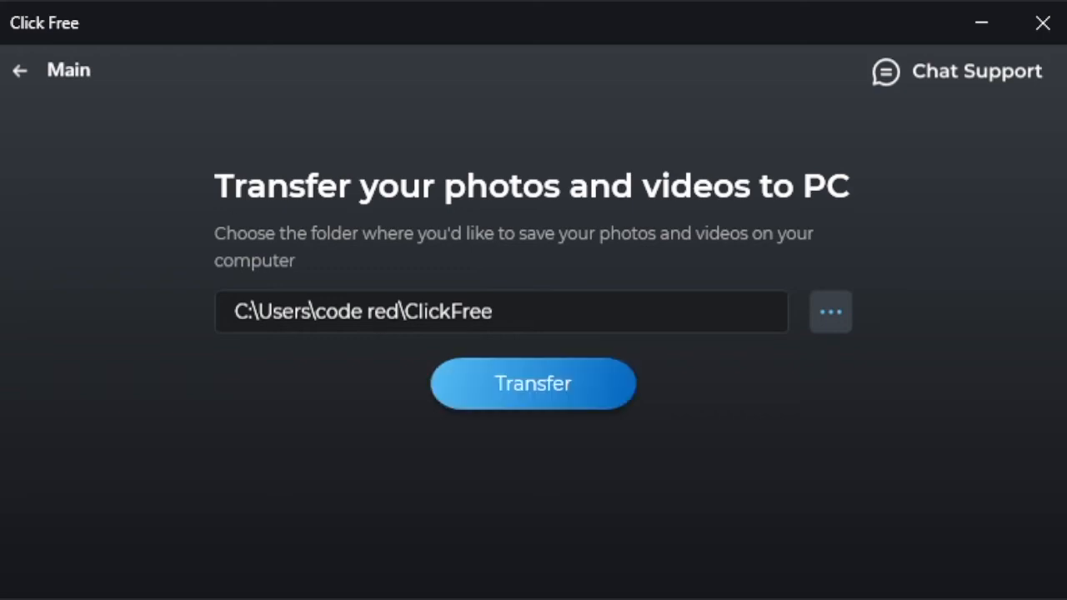
mouse_move(37, 80)
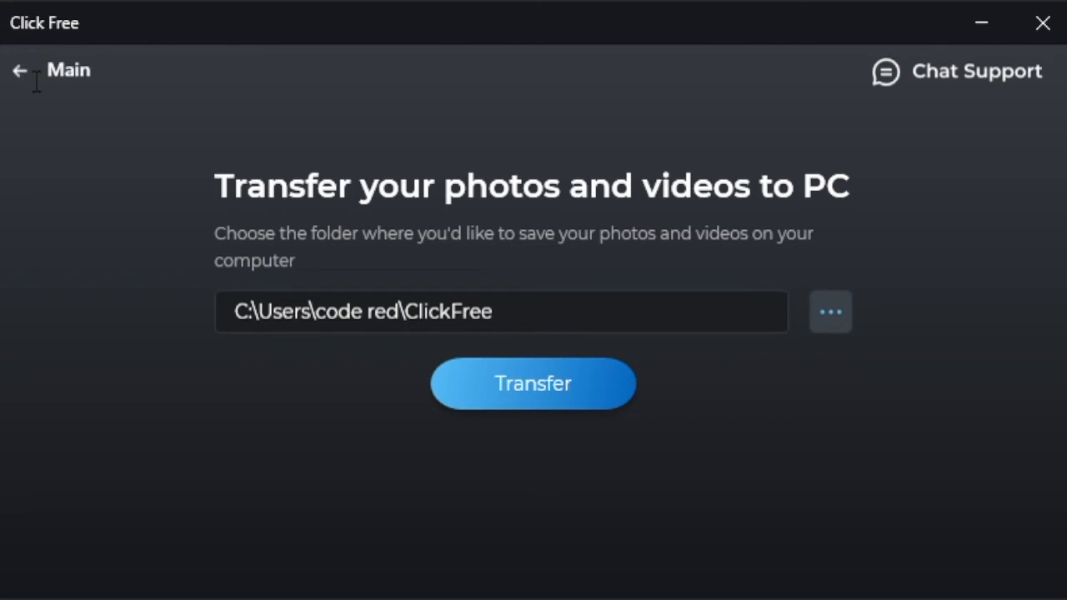
mouse_move(57, 80)
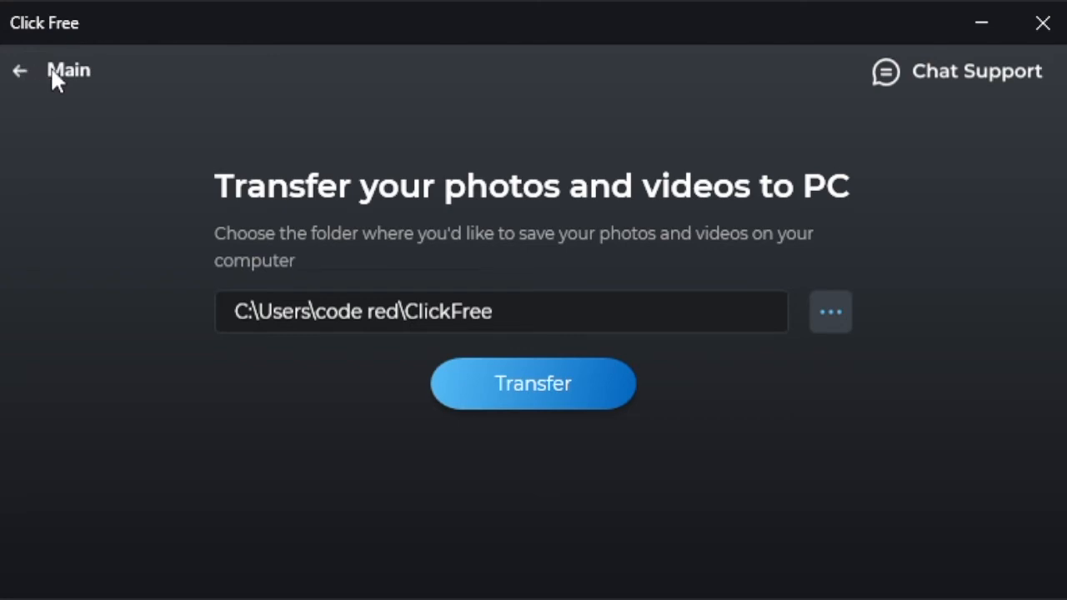
left_click(35, 72)
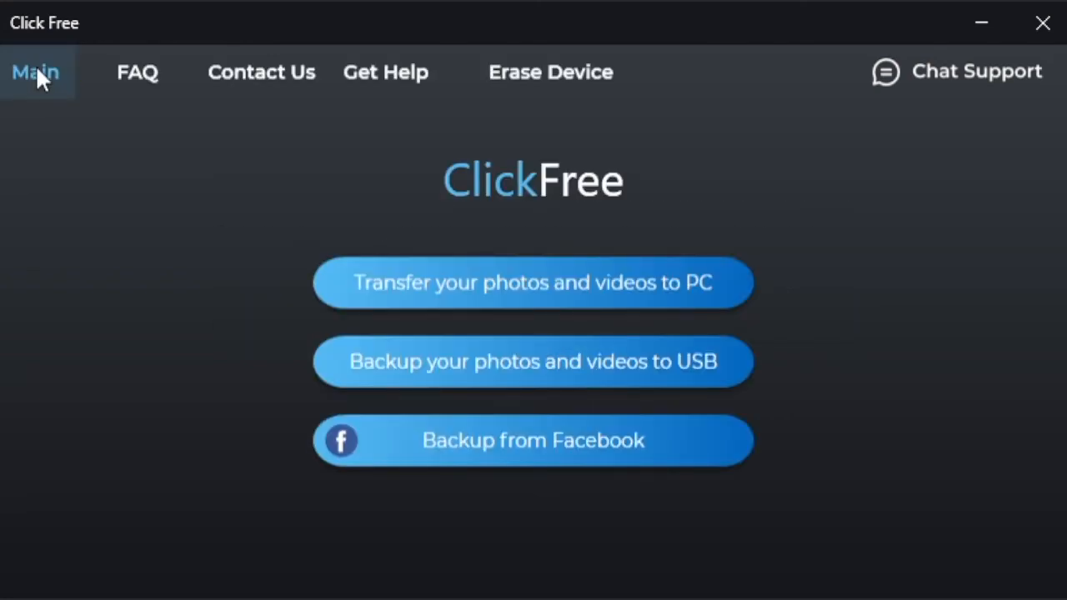
mouse_move(220, 210)
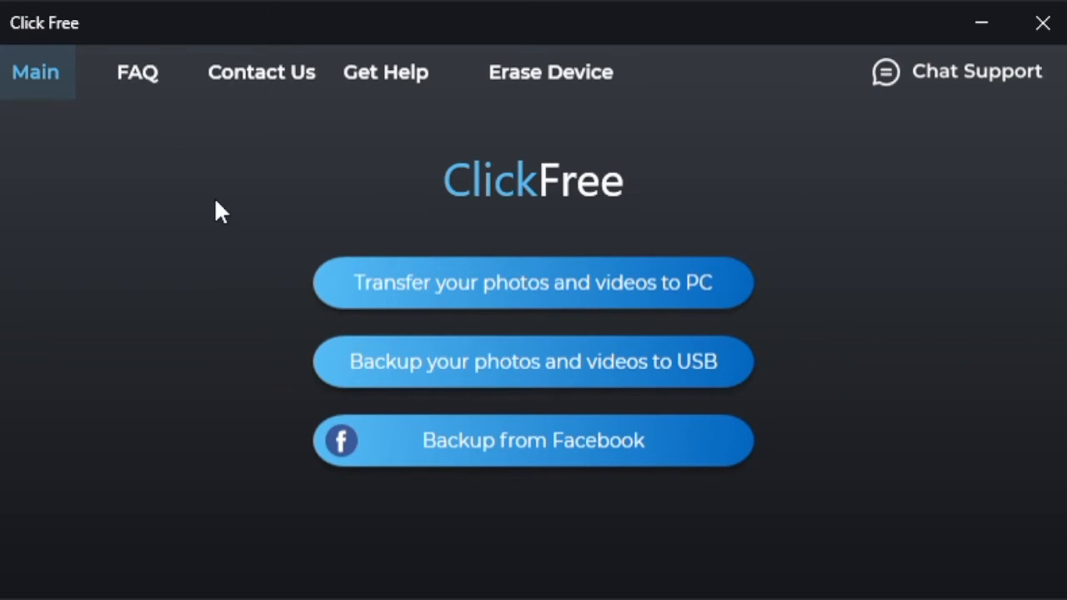
mouse_move(617, 387)
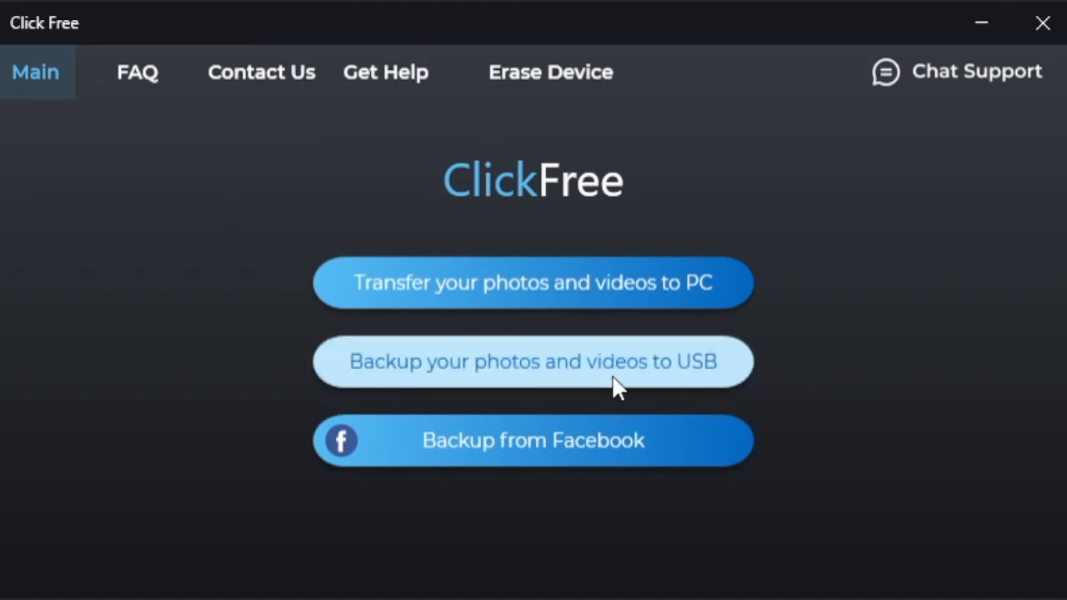
Show the 'Backup your photos and videos to USB' screen with its backup choices.
left_click(534, 360)
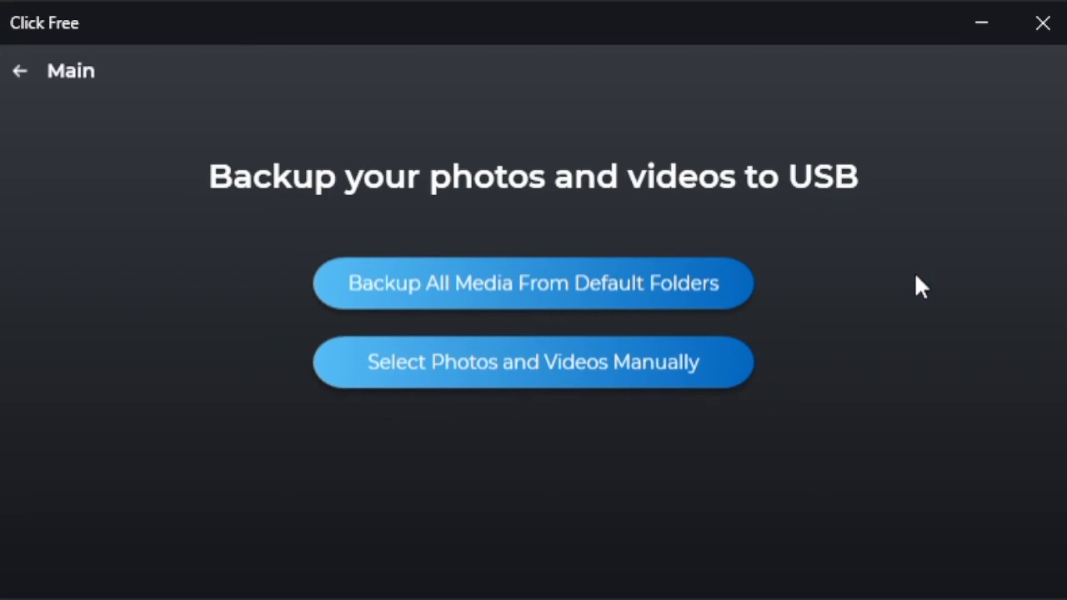
mouse_move(907, 287)
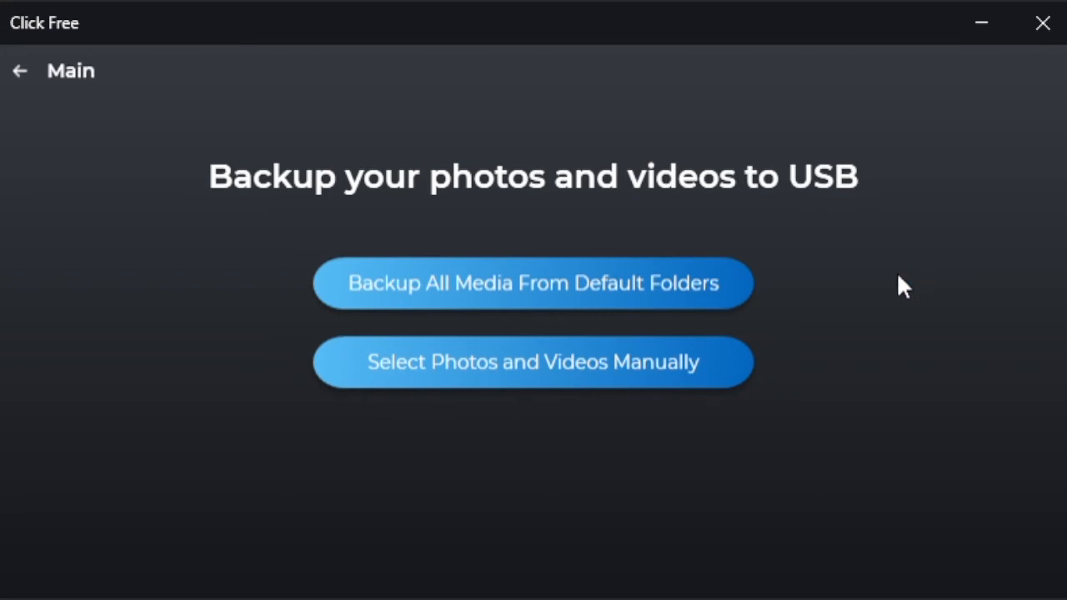
mouse_move(747, 287)
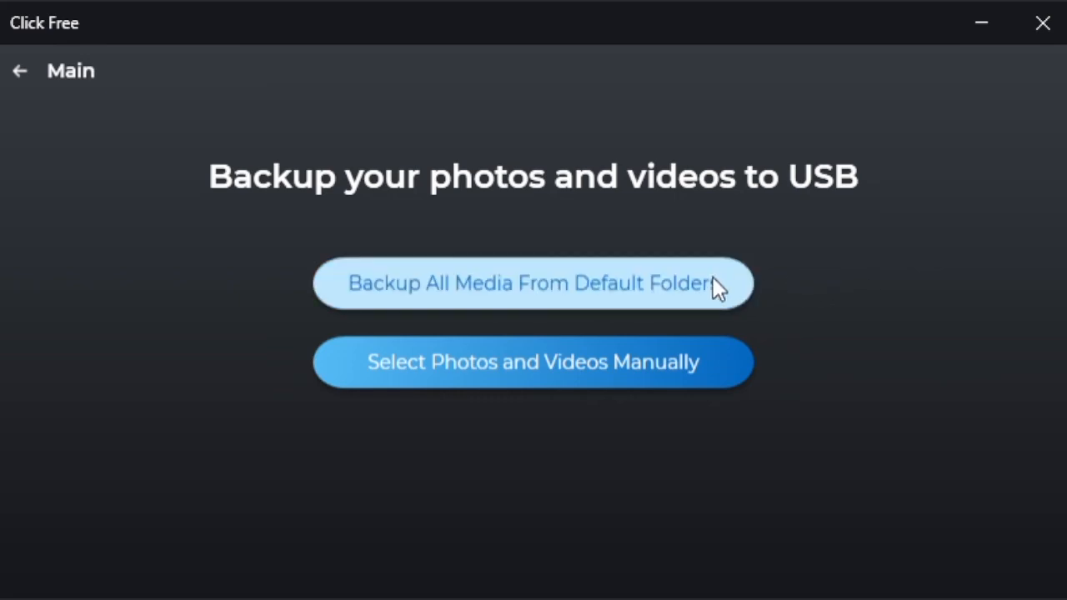
mouse_move(775, 291)
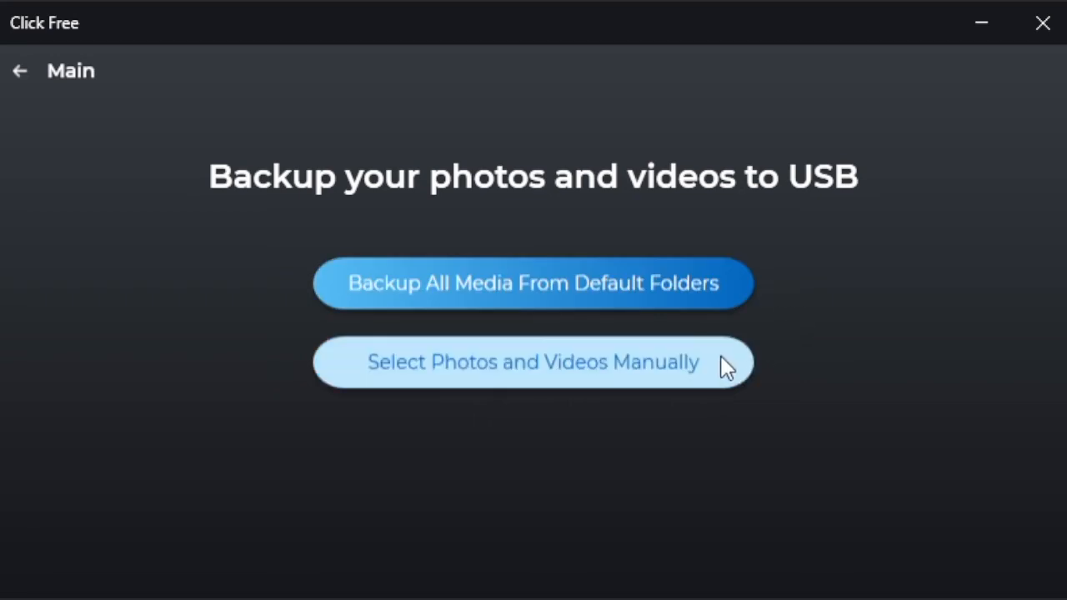
mouse_move(709, 313)
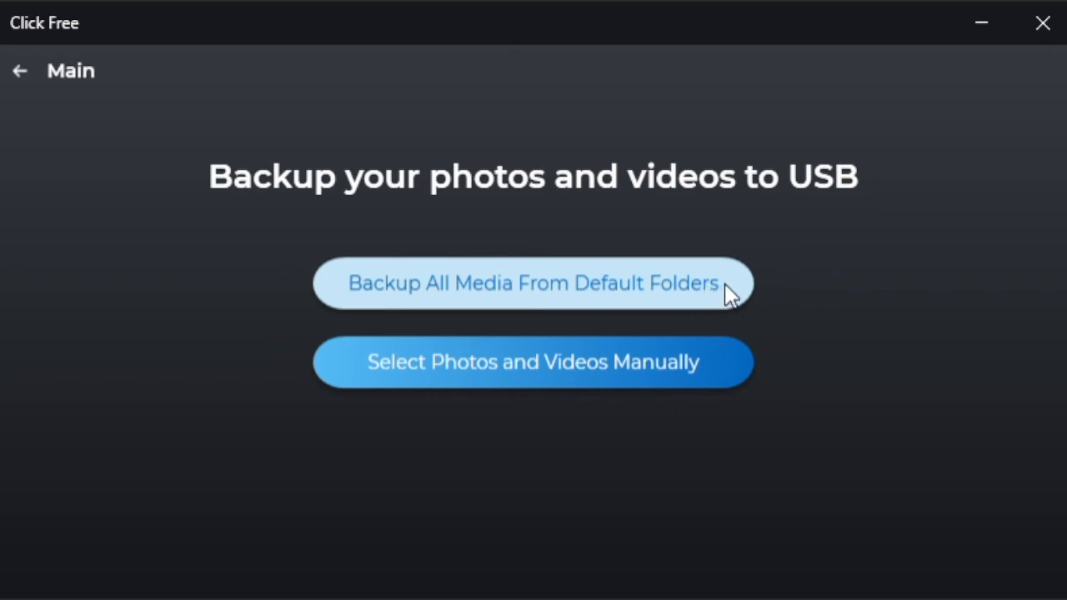
mouse_move(647, 296)
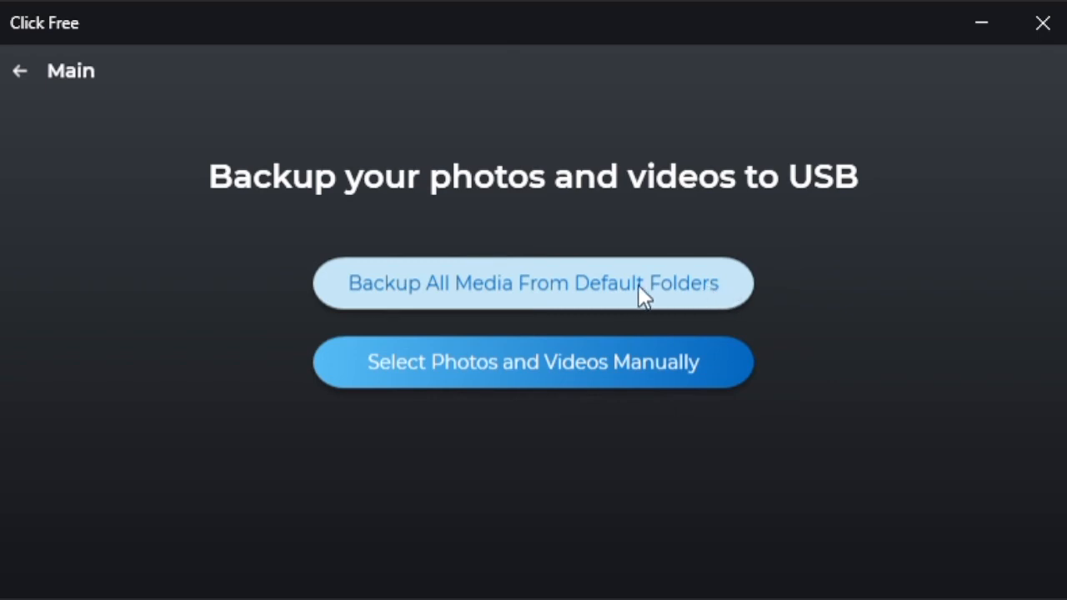
mouse_move(740, 296)
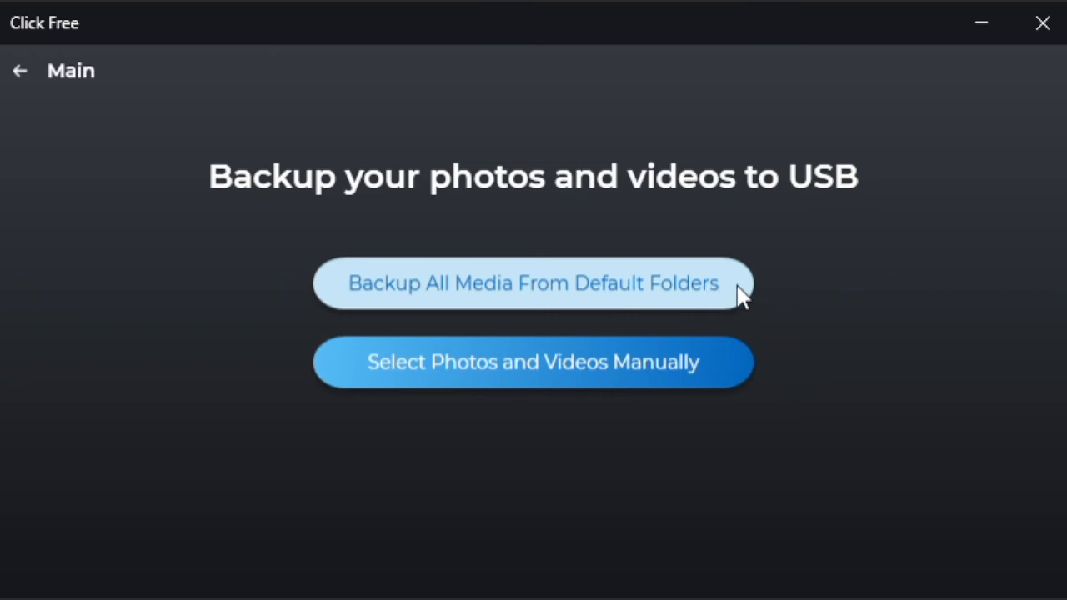
mouse_move(715, 297)
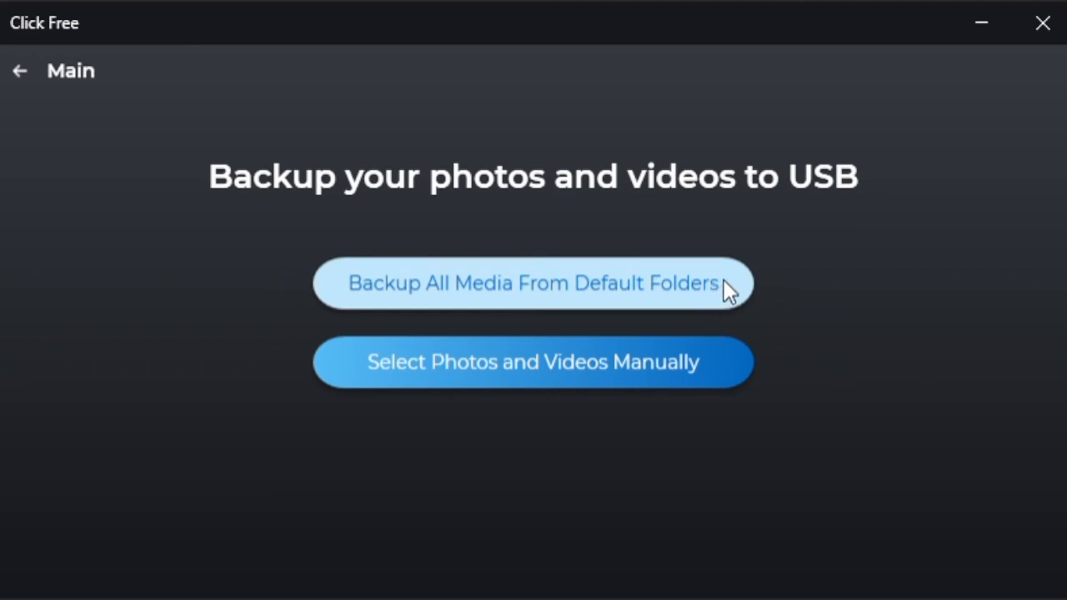
mouse_move(777, 293)
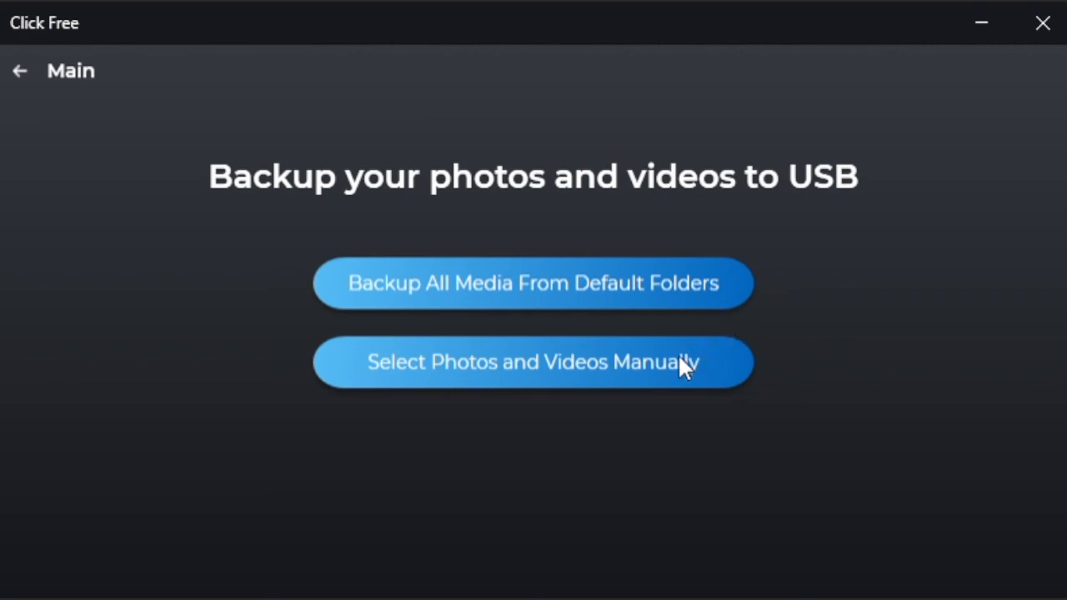
mouse_move(653, 420)
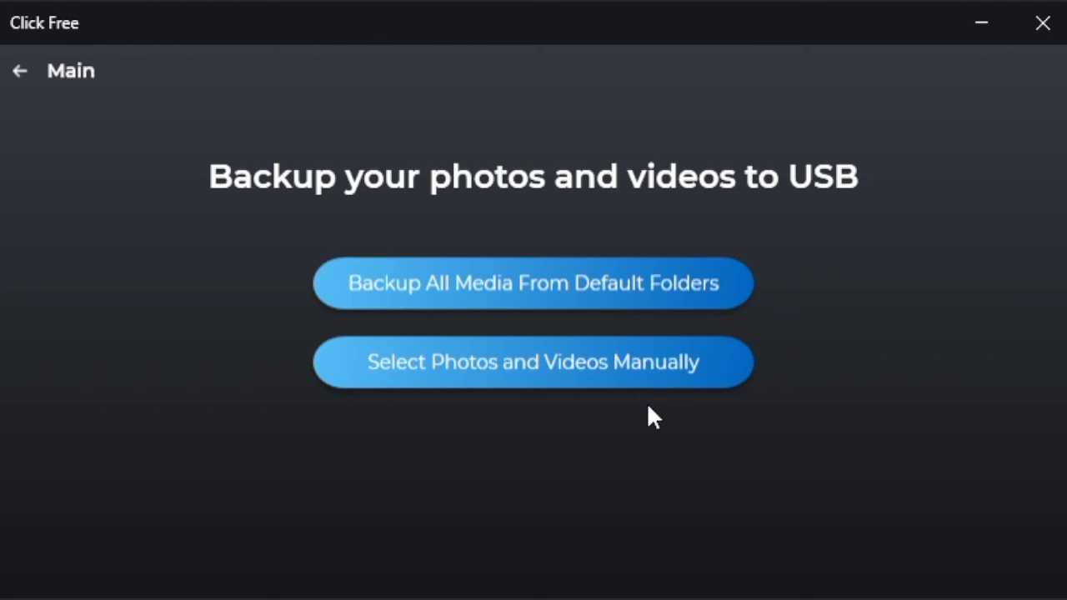
mouse_move(659, 413)
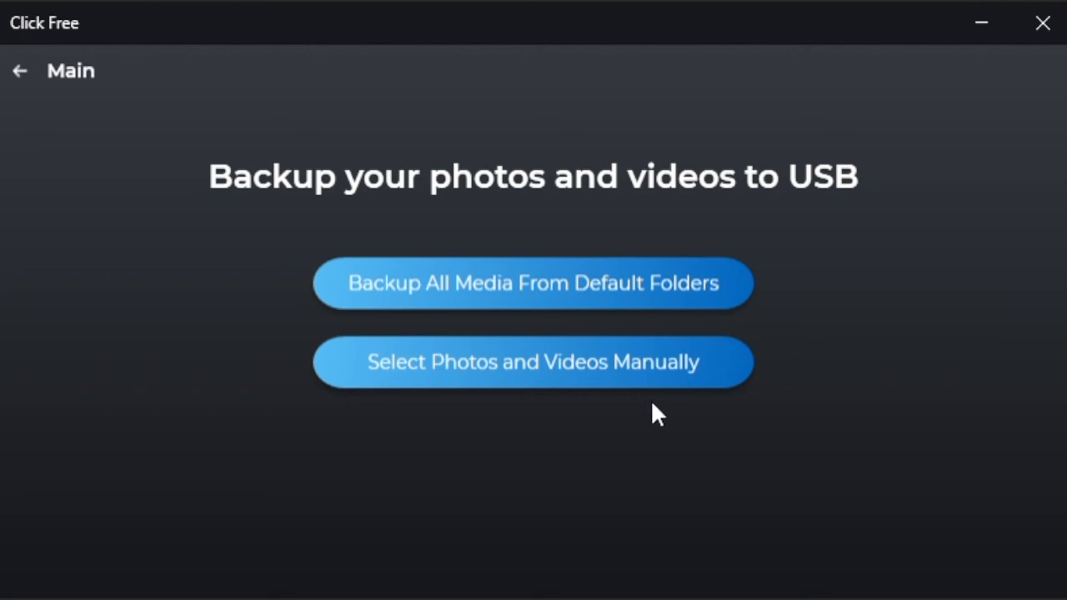
mouse_move(742, 393)
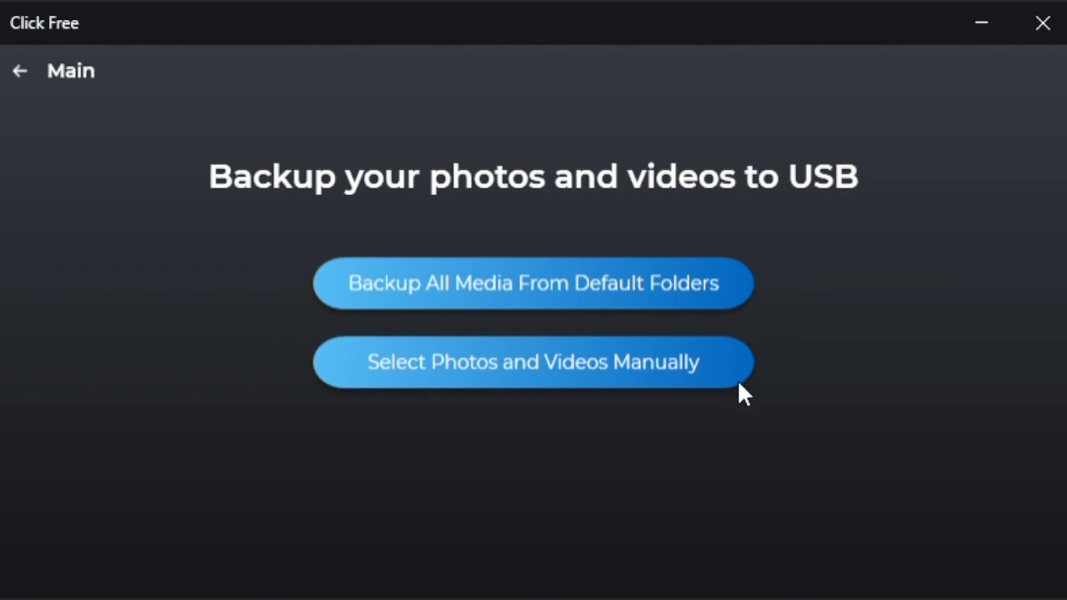
mouse_move(766, 425)
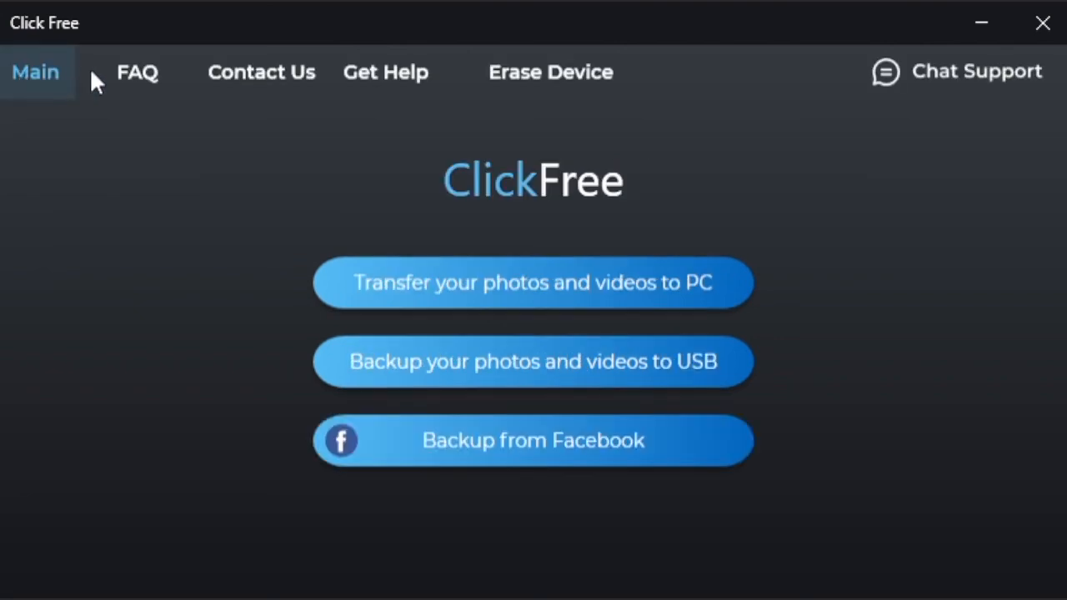
mouse_move(185, 82)
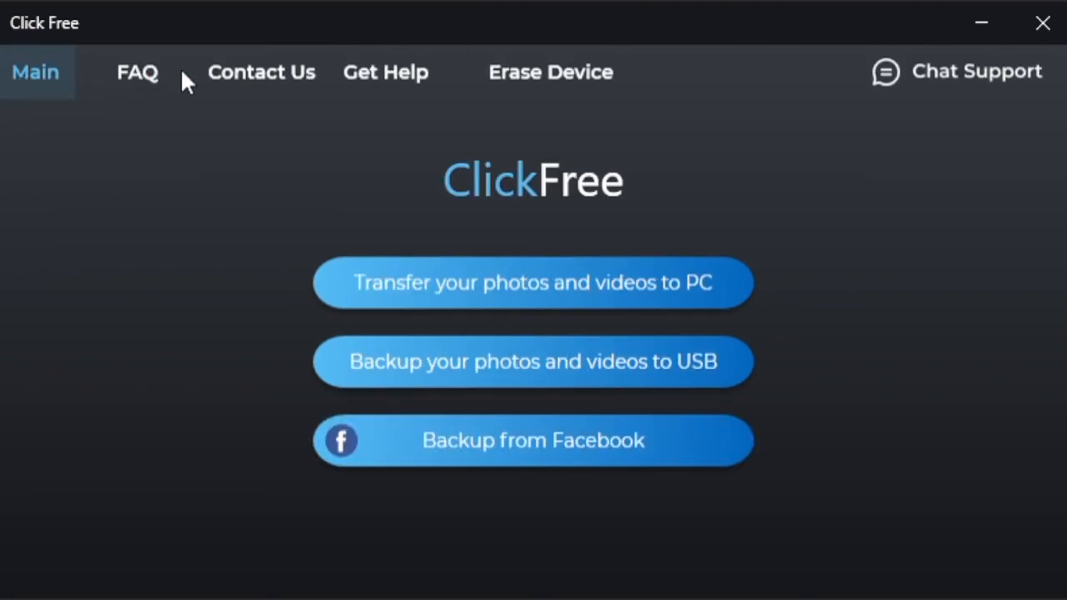
mouse_move(232, 77)
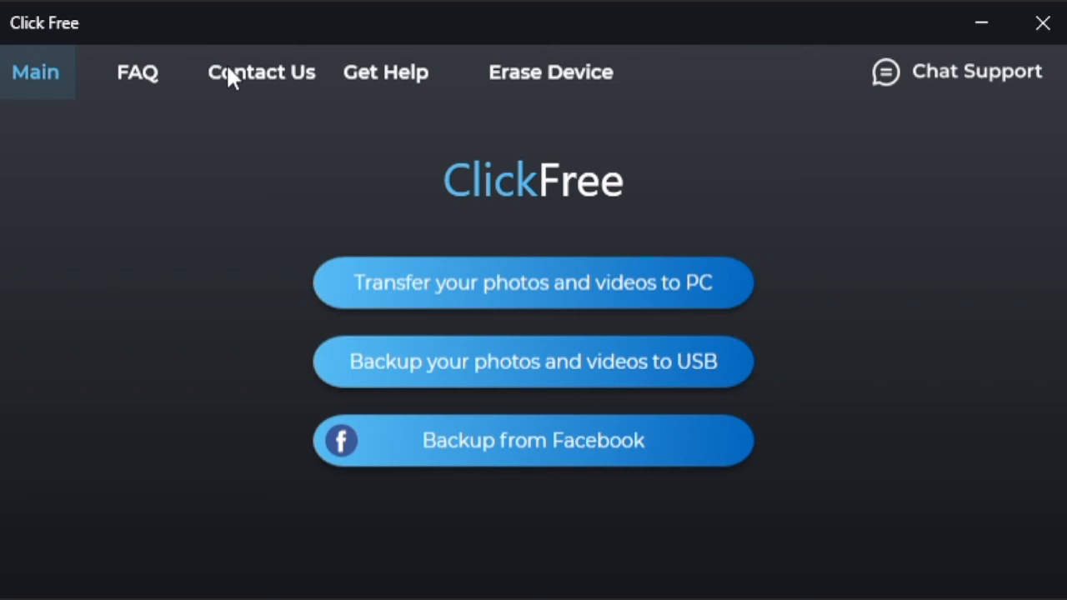
mouse_move(448, 80)
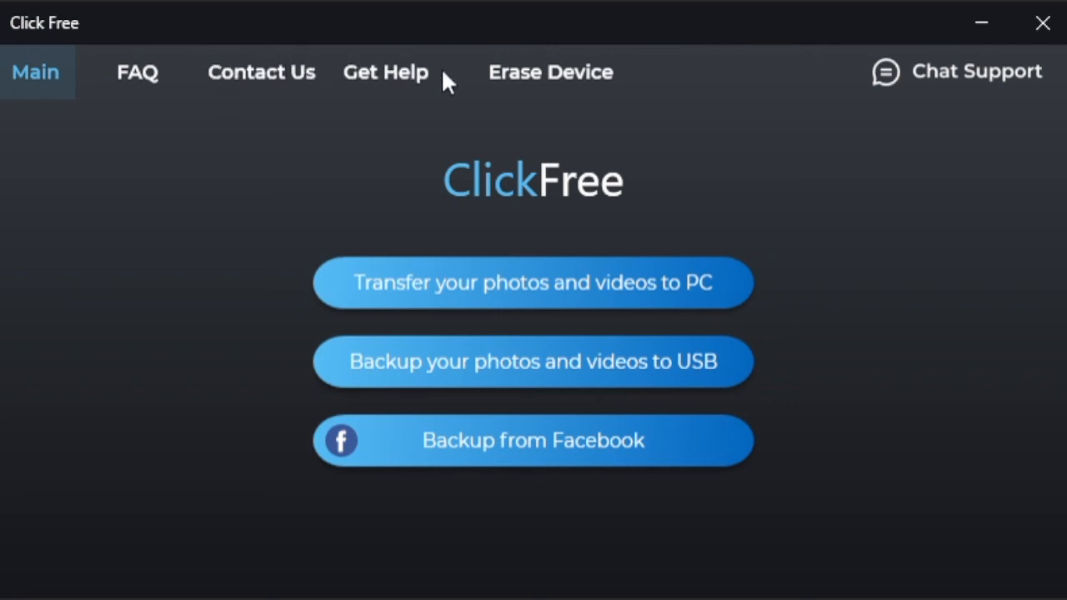
mouse_move(433, 110)
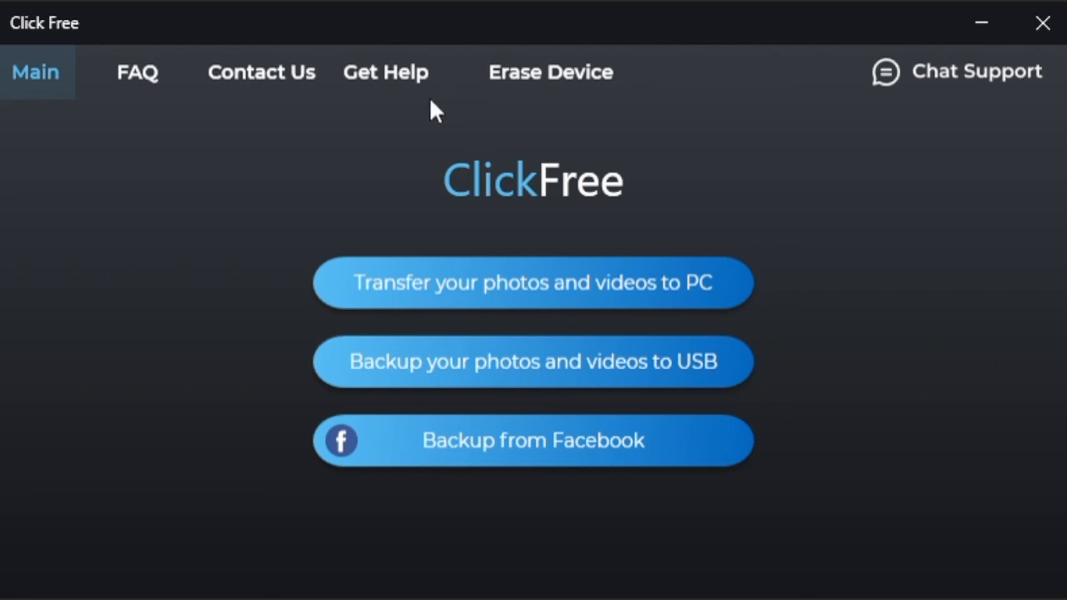
mouse_move(592, 130)
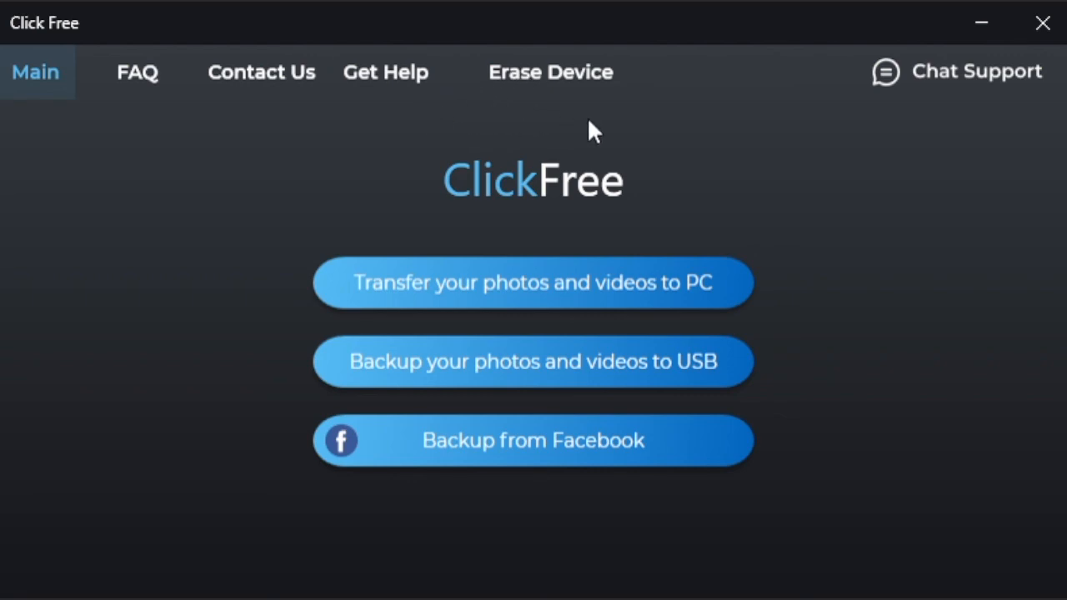